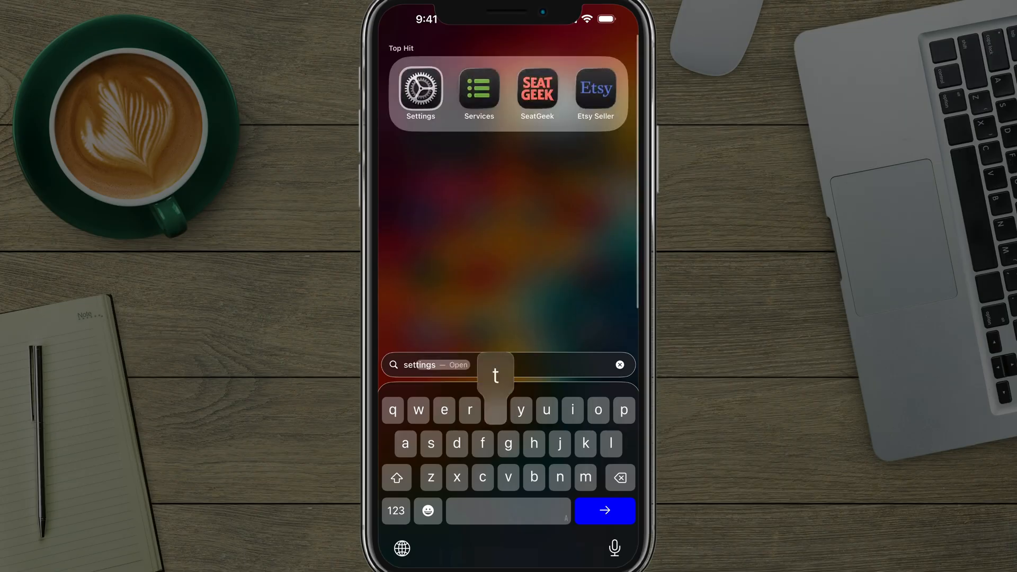
Launch the Settings app from the Spotlight 'settings' Top Hit result
click(420, 89)
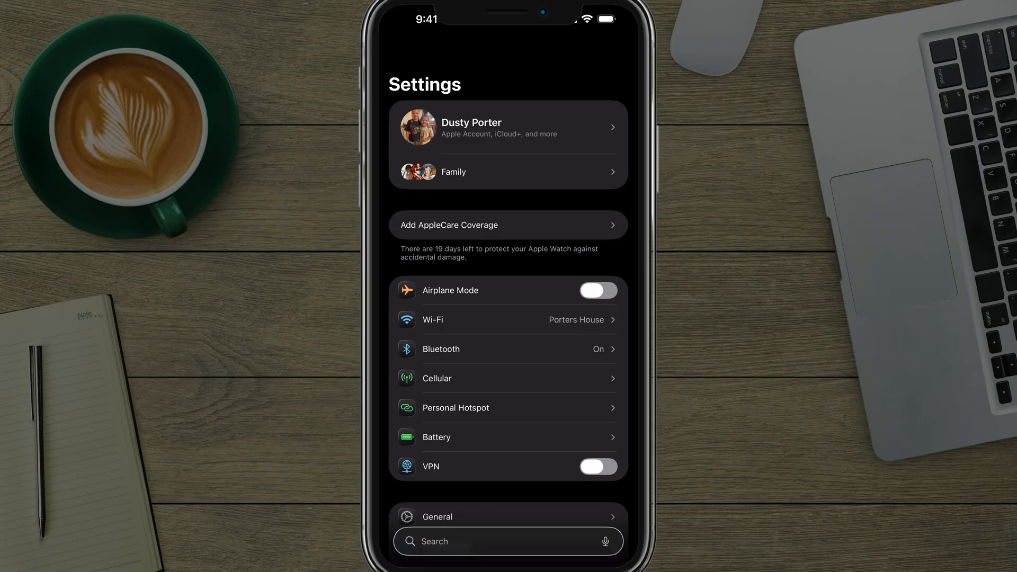
Go through the Apple Account banner and iCloud to Manage Storage
click(509, 127)
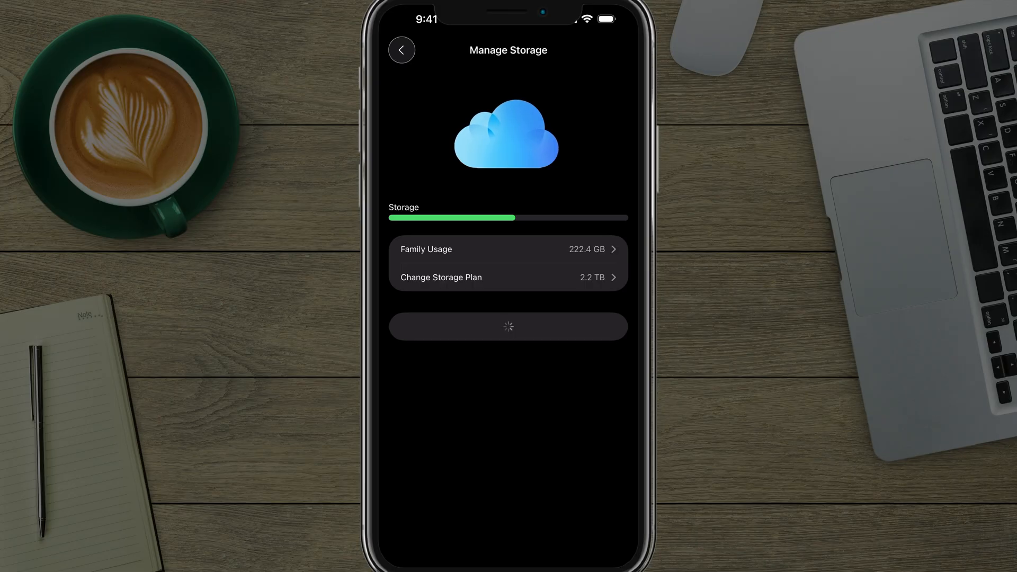
Go back to the iCloud+ page and open the full Saved to iCloud app list
click(401, 50)
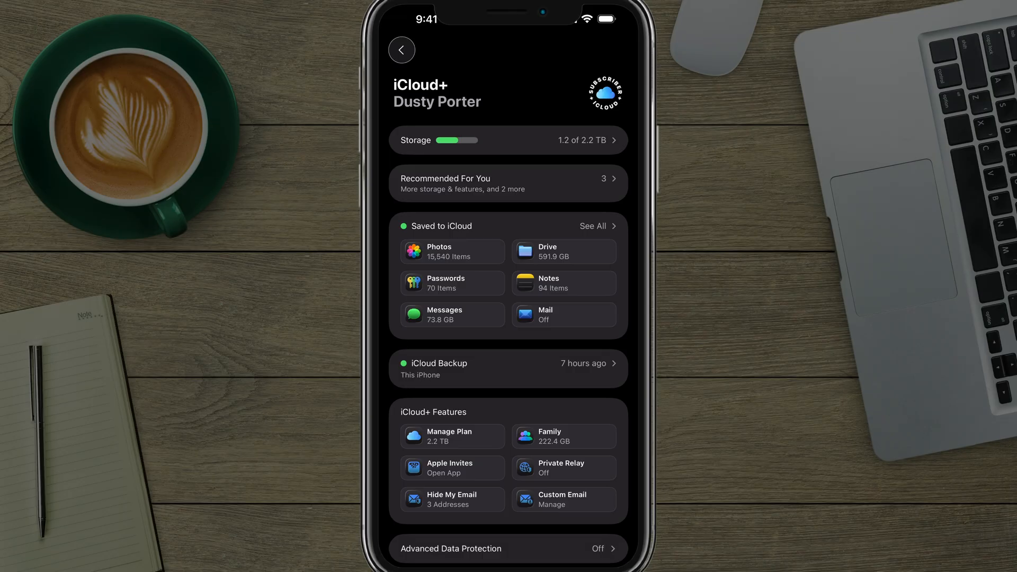
click(592, 226)
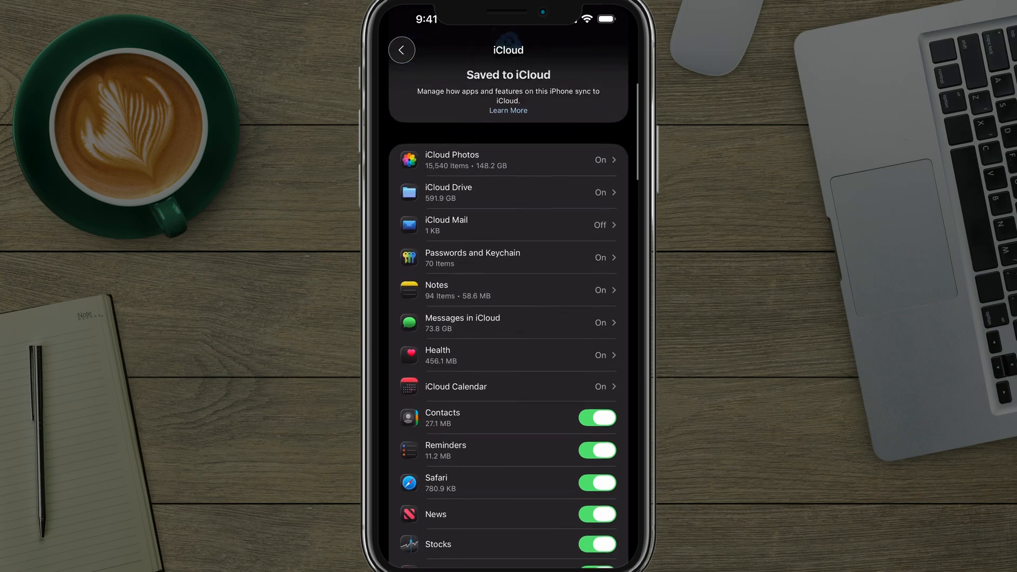
scroll(down, 3)
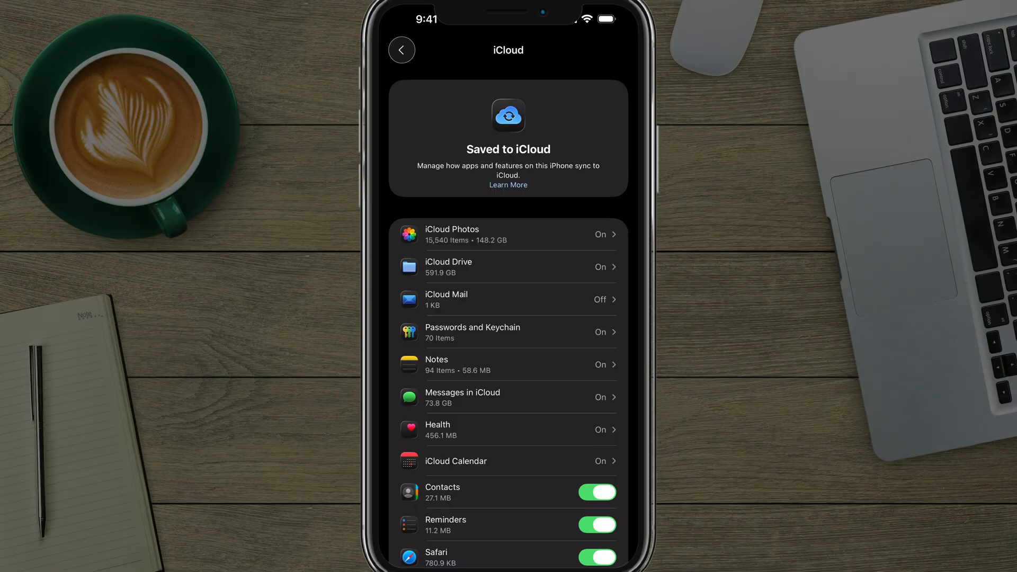
click(401, 50)
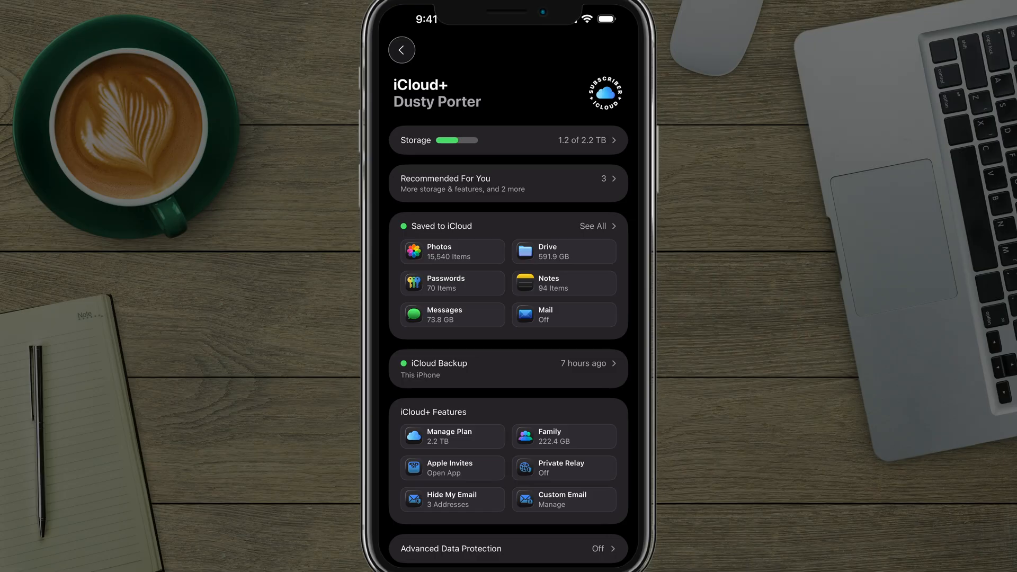
click(508, 369)
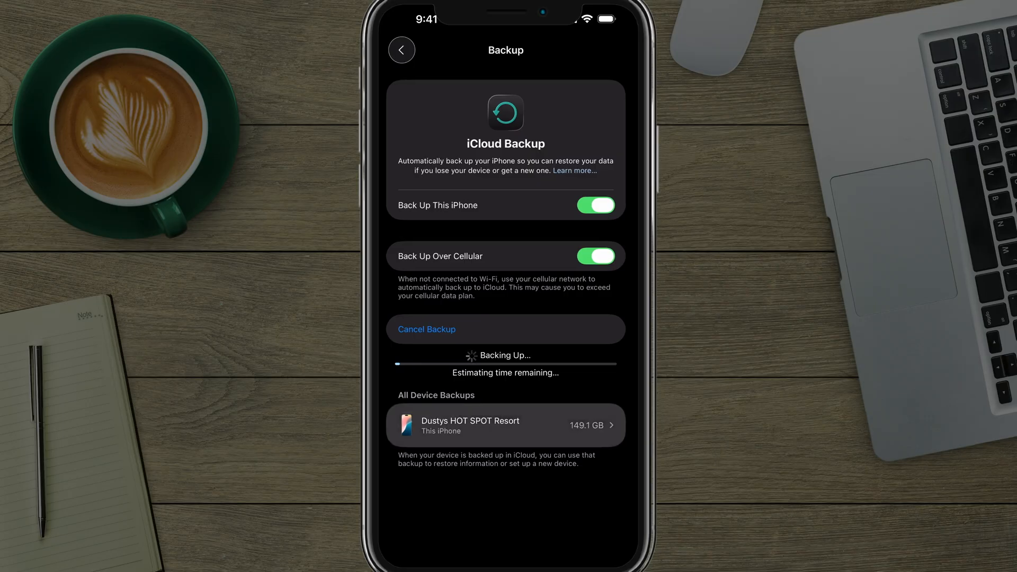
click(505, 424)
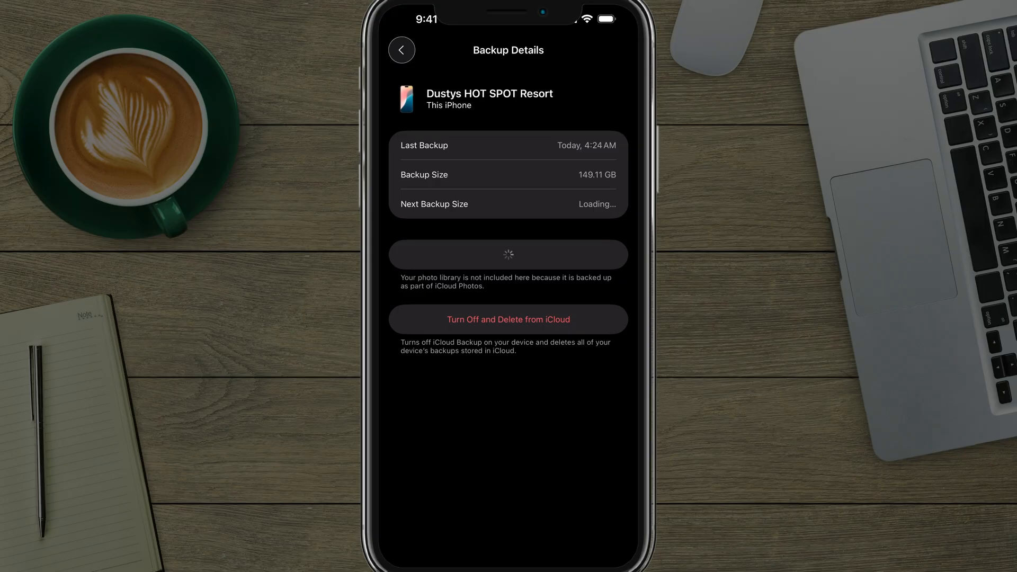
click(401, 49)
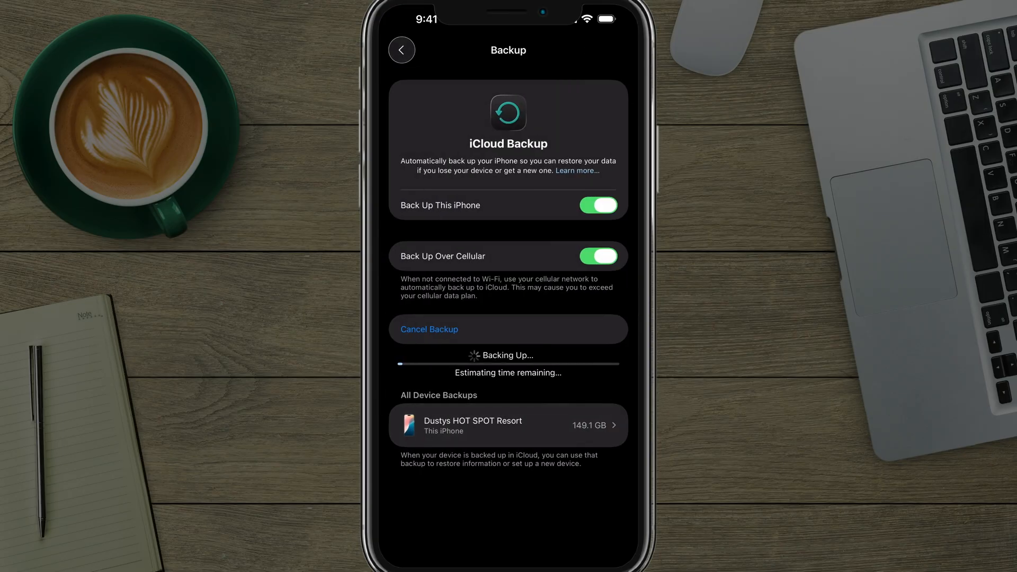